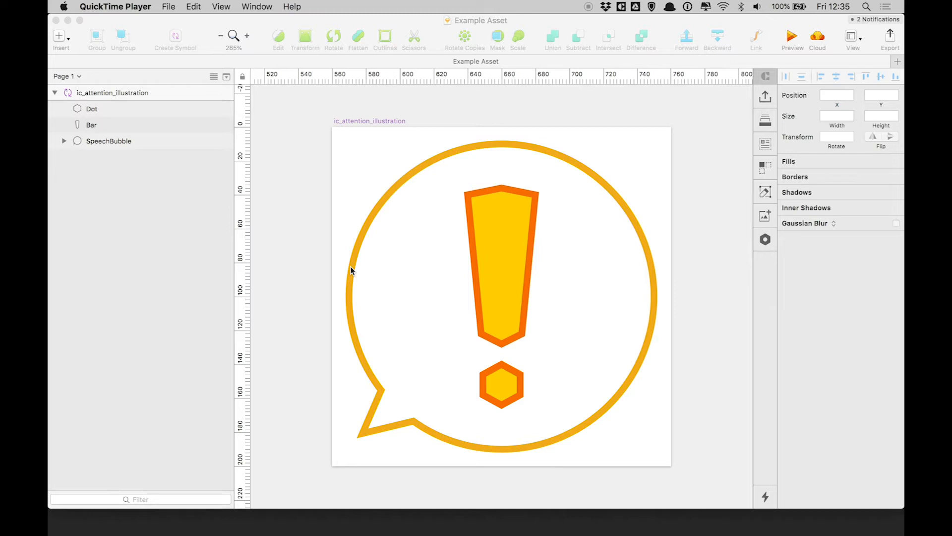
- Expand the SpeechBubble group, inspect its Triangle layer, then select the ic_attention_illustration artboard
left_click(108, 140)
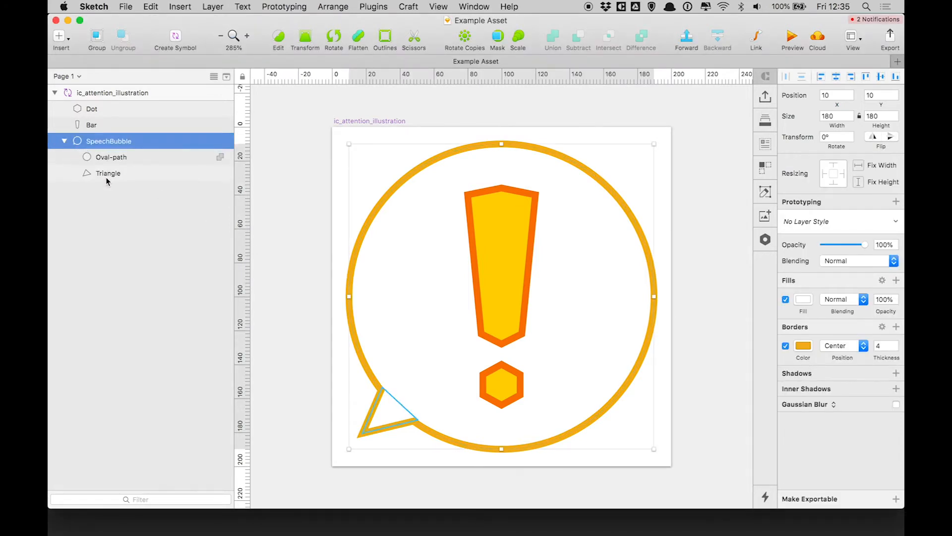
left_click(107, 173)
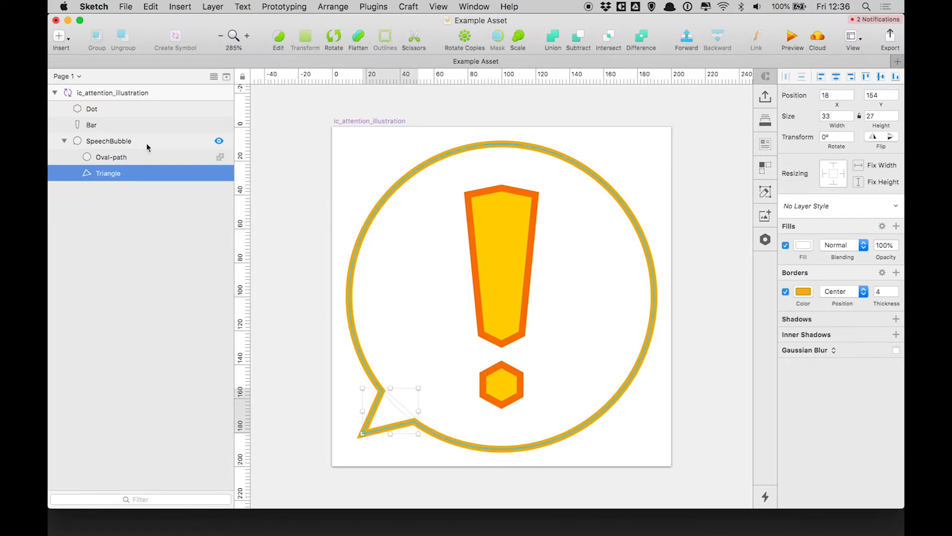
left_click(108, 139)
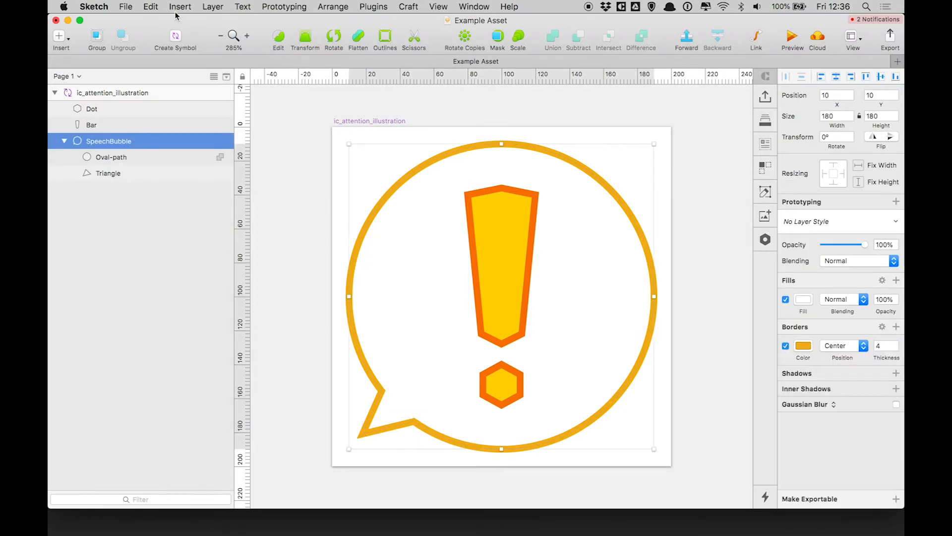
left_click(213, 7)
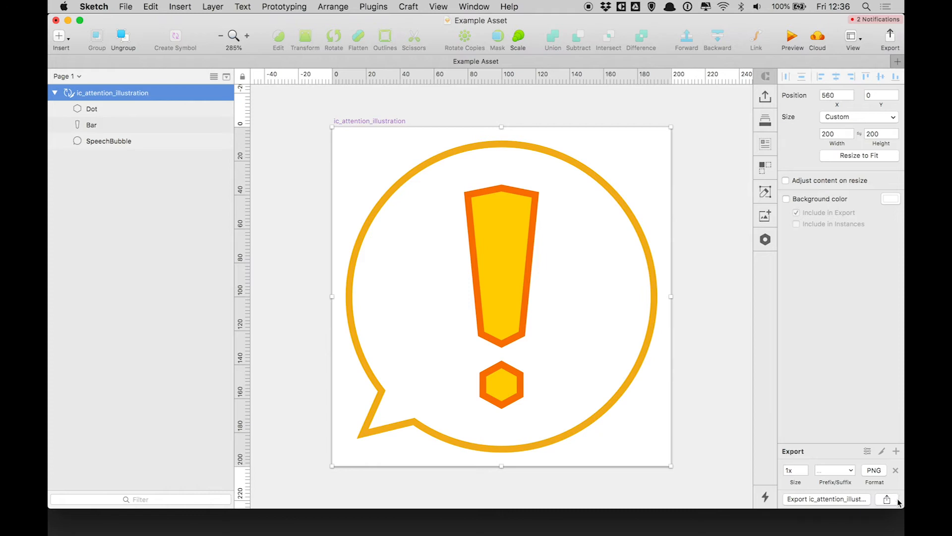
- Export the artboard as ic_attention_illustration.svg to the Desktop
left_click(873, 469)
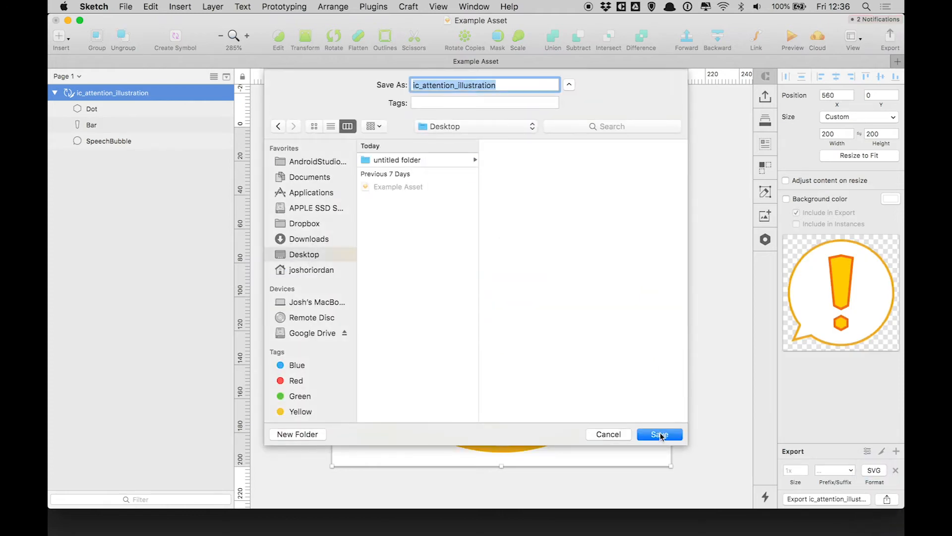
left_click(658, 433)
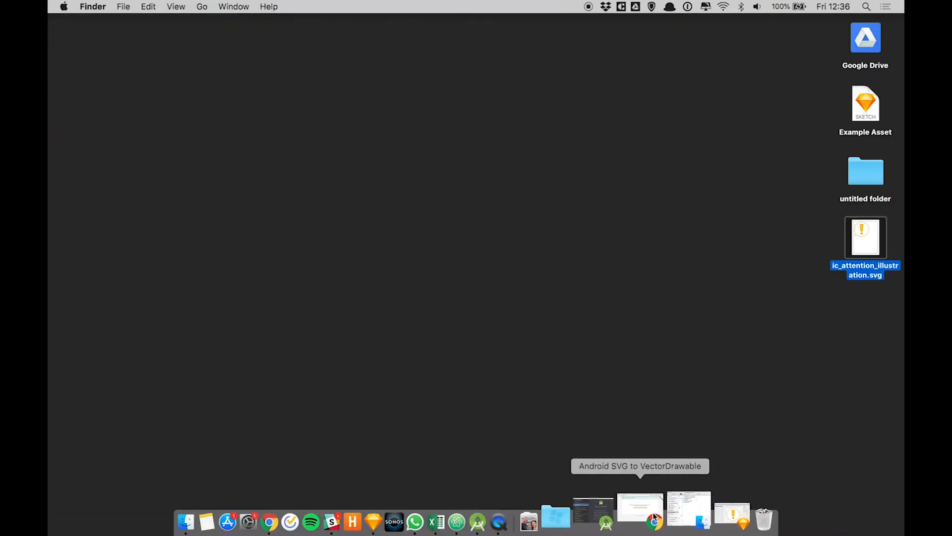
- Convert ic_attention_illustration.svg to VectorDrawable XML in the web converter and download it
left_click(640, 509)
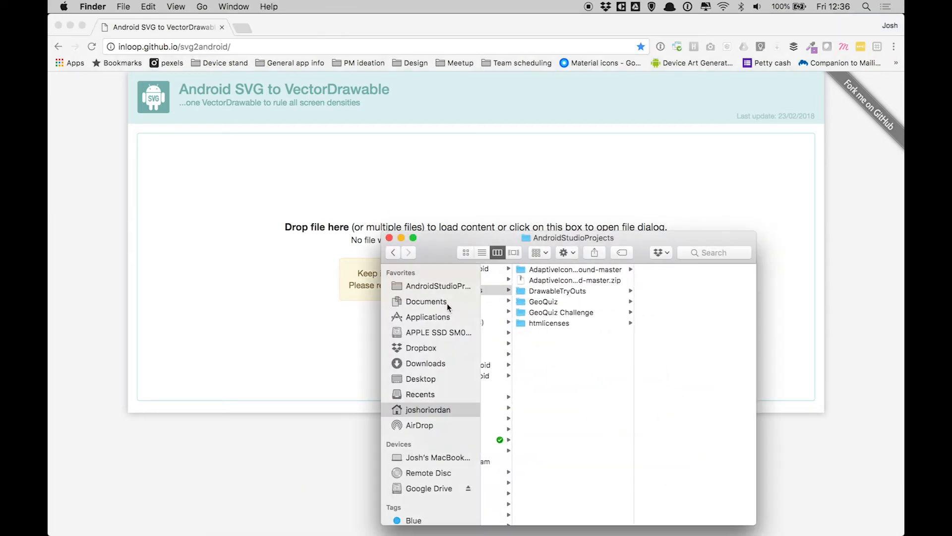
left_click(421, 378)
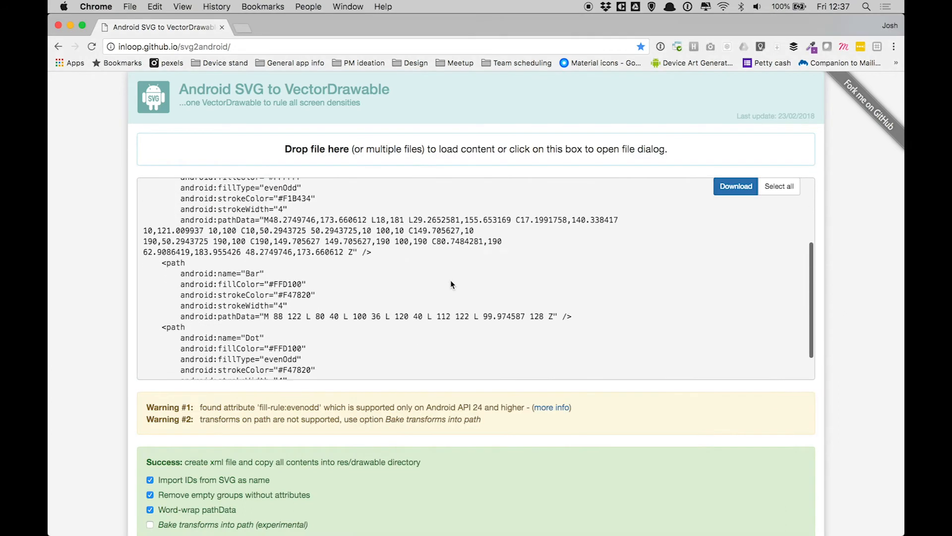
scroll("down", 3)
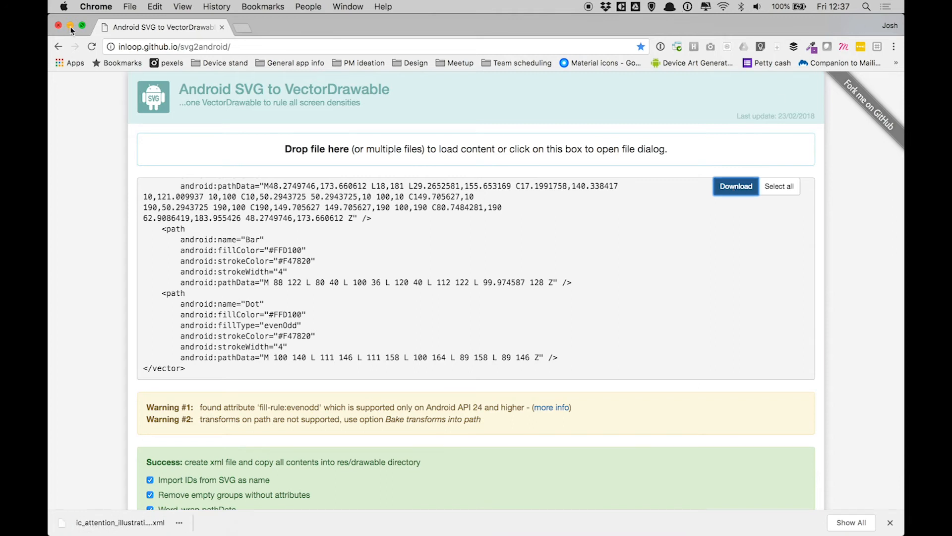
left_click(69, 27)
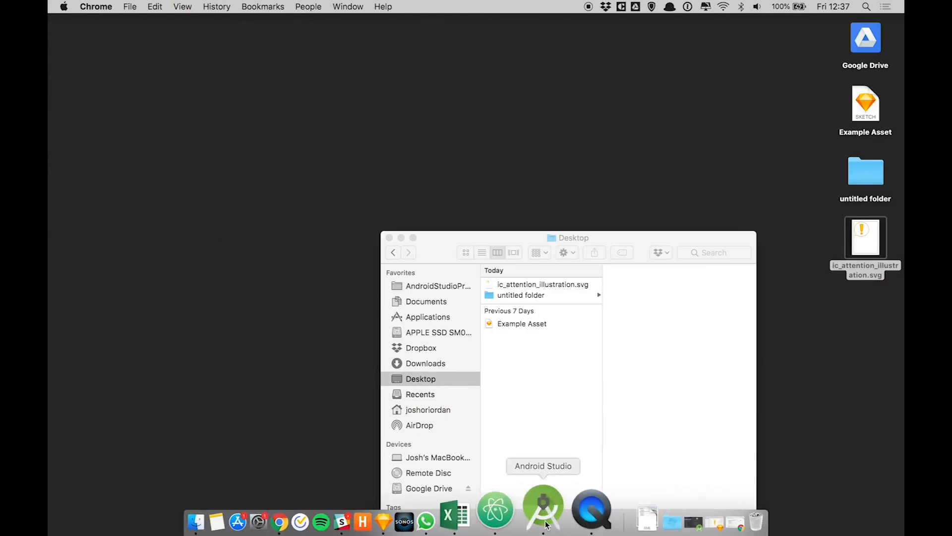
- Create a new 'svgxml' Phone and Tablet project with an Empty Activity and open svgxmltest
left_click(543, 507)
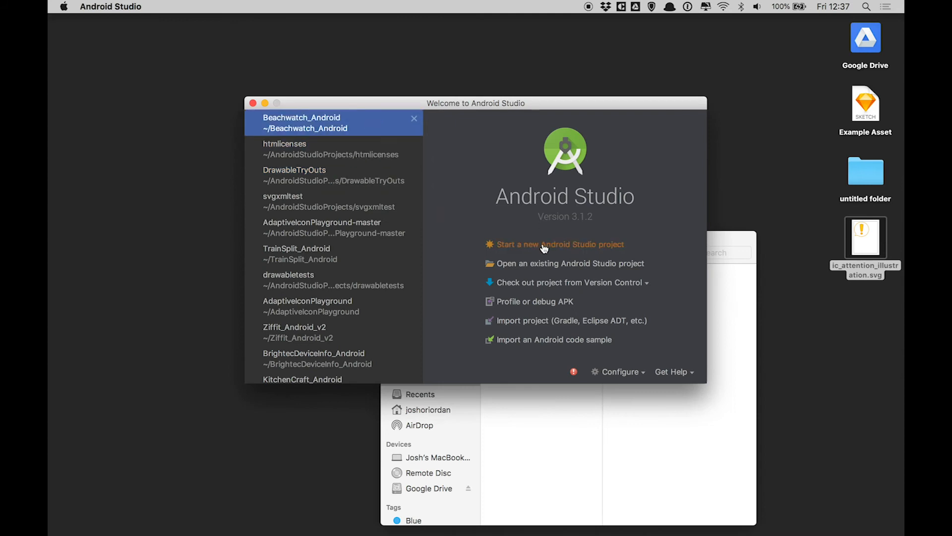
left_click(560, 244)
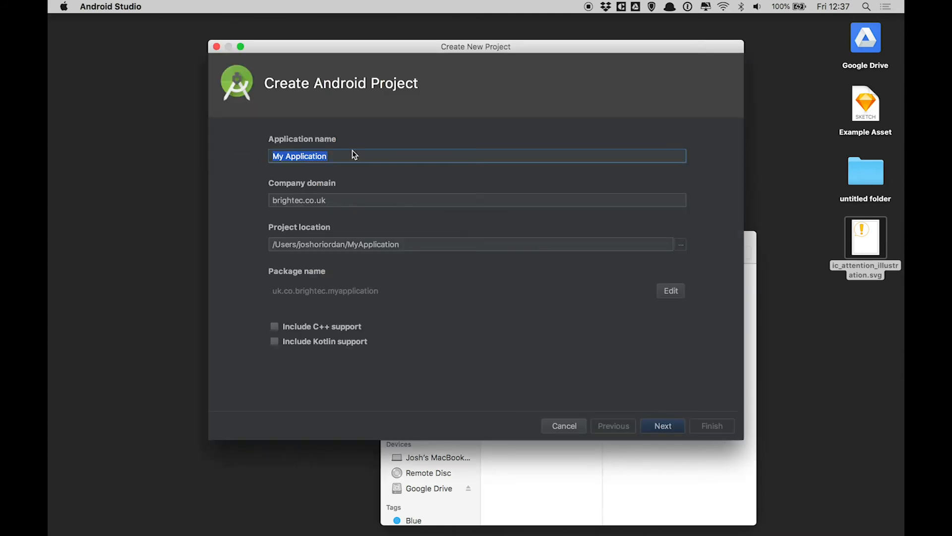
type("svgxml")
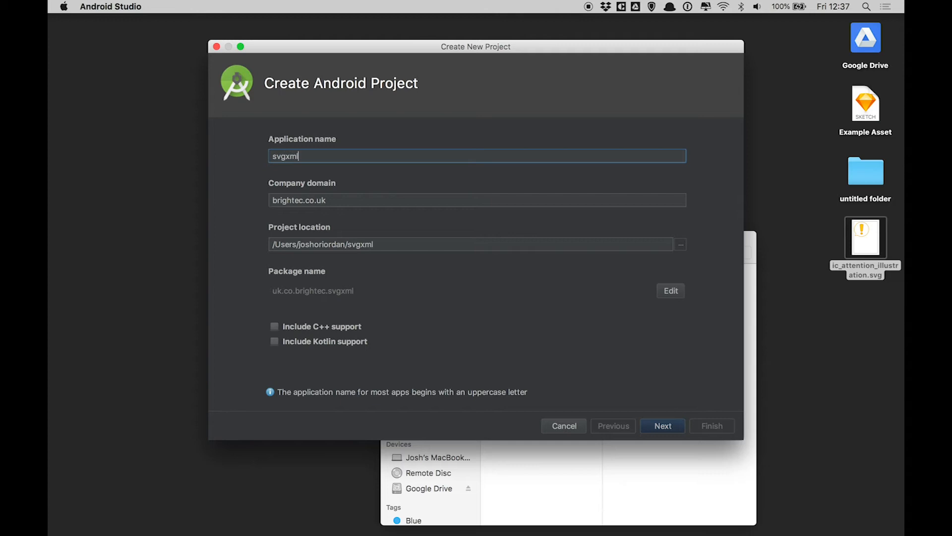
left_click(661, 426)
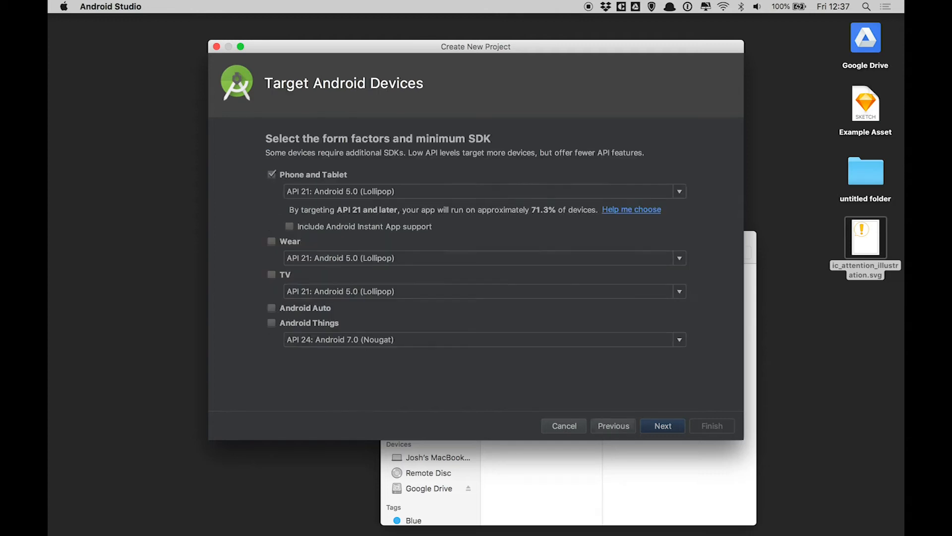
left_click(662, 426)
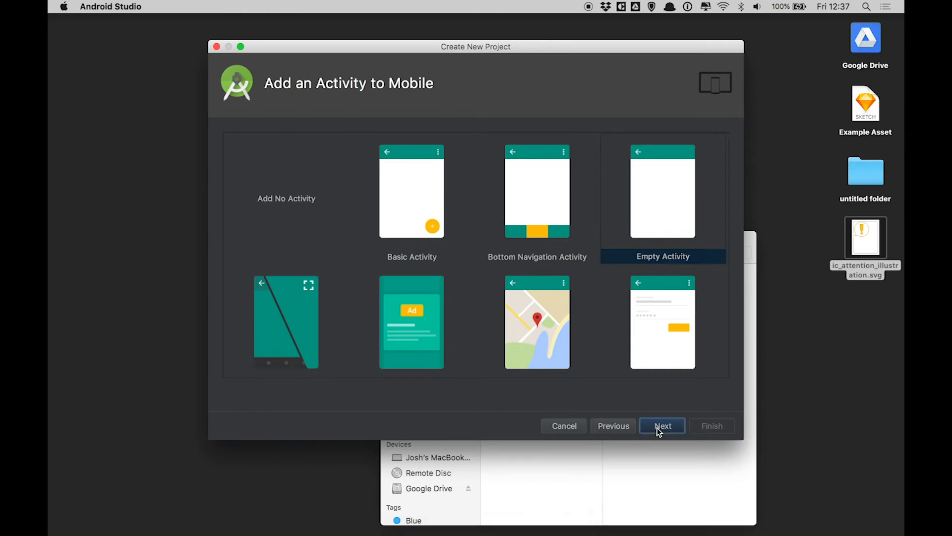
left_click(661, 425)
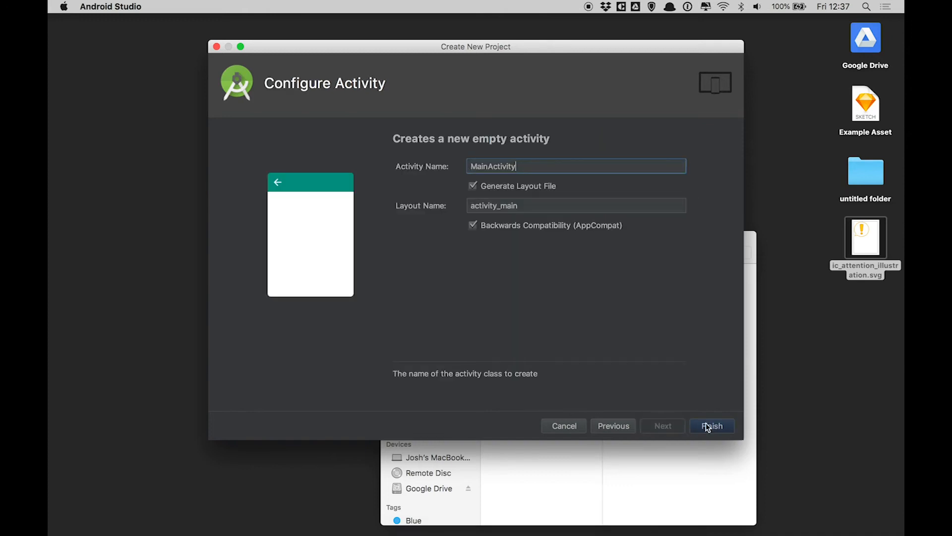
left_click(712, 426)
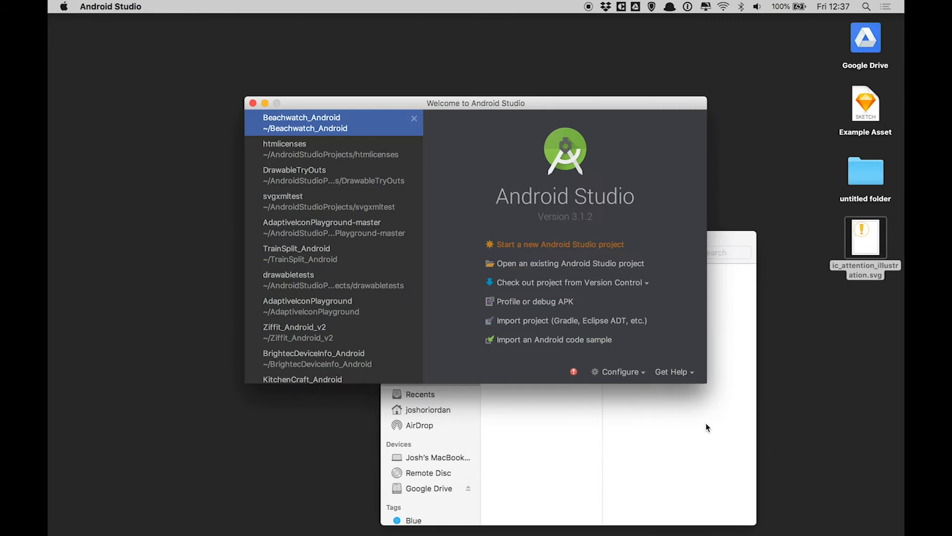
left_click(282, 196)
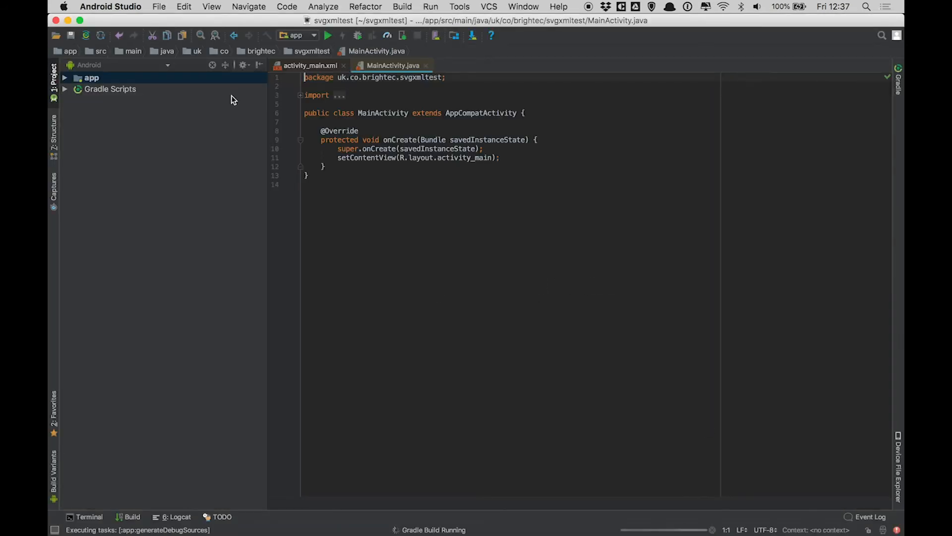
- Copy ic_attention_illustration.xml into res/drawable and select it in the Project panel
left_click(91, 77)
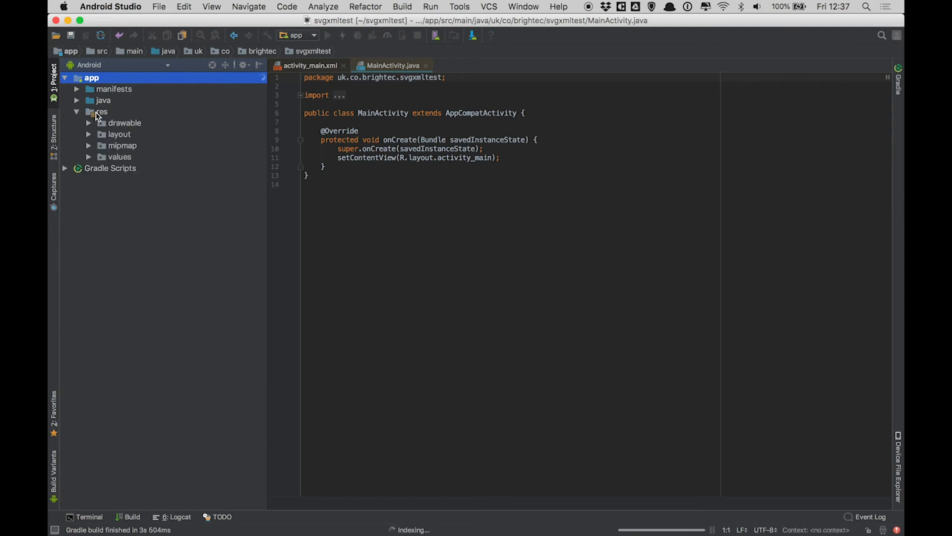
right_click(125, 123)
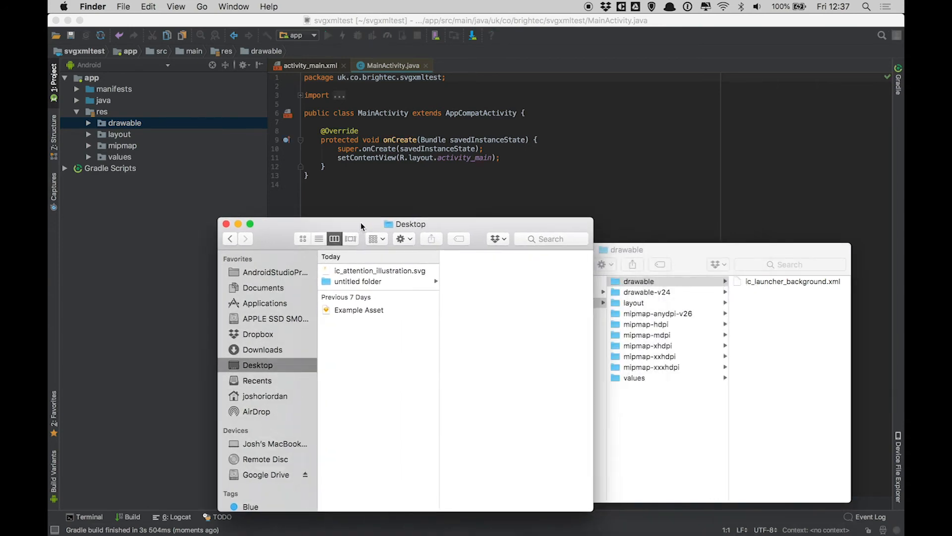
left_click(378, 270)
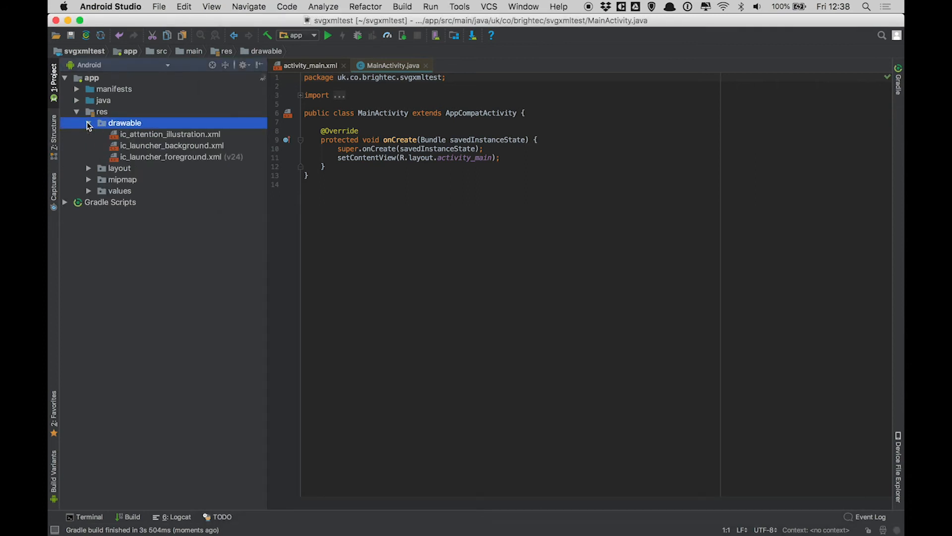
left_click(170, 134)
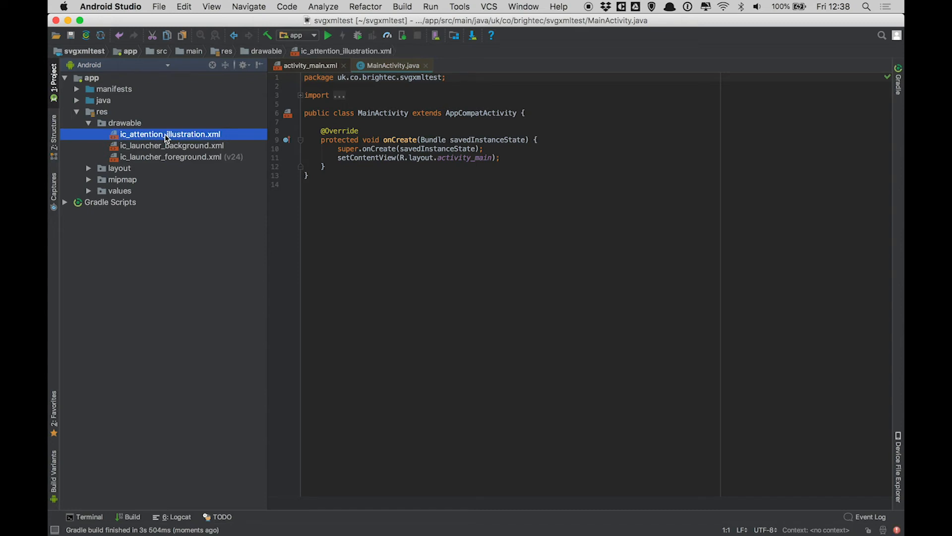
- Preview ic_attention_illustration.xml as the speech-bubble graphic, then switch to activity_main.xml
double_click(170, 134)
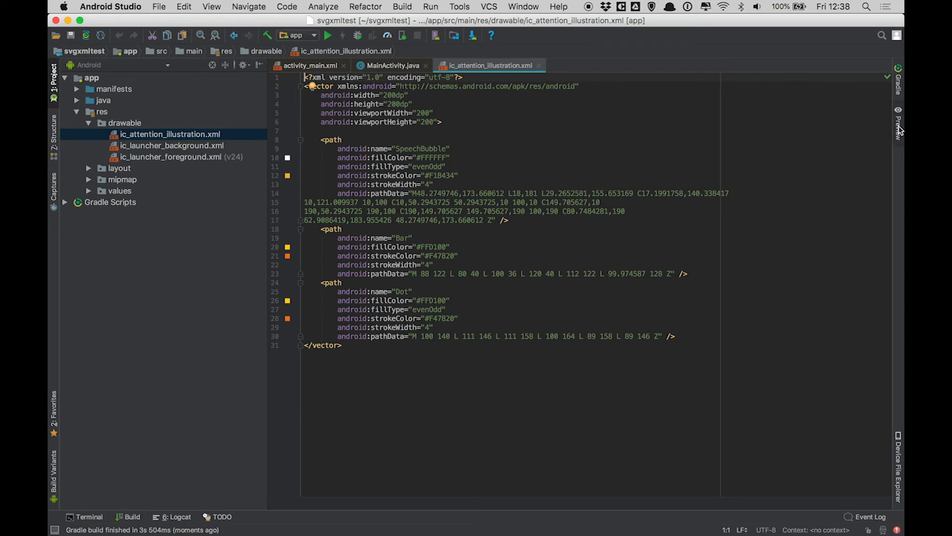
left_click(899, 121)
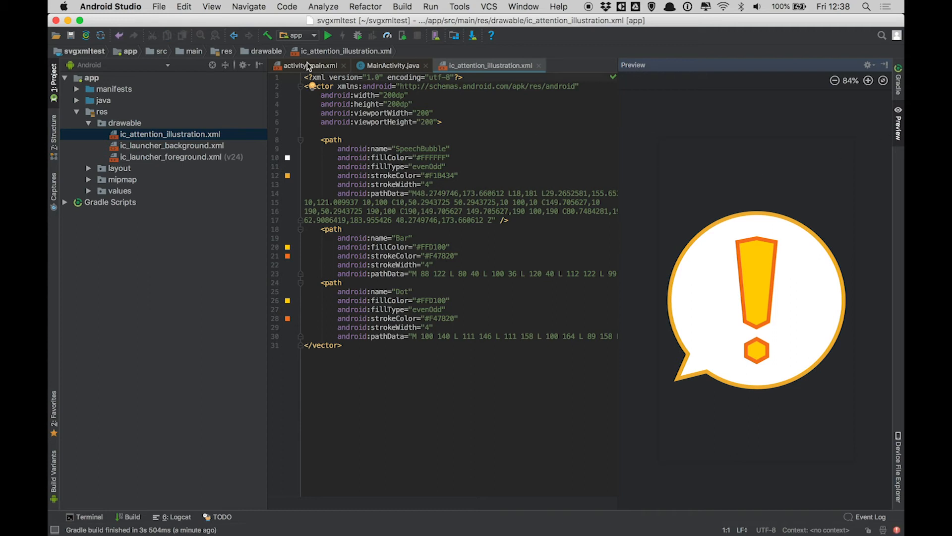
left_click(307, 65)
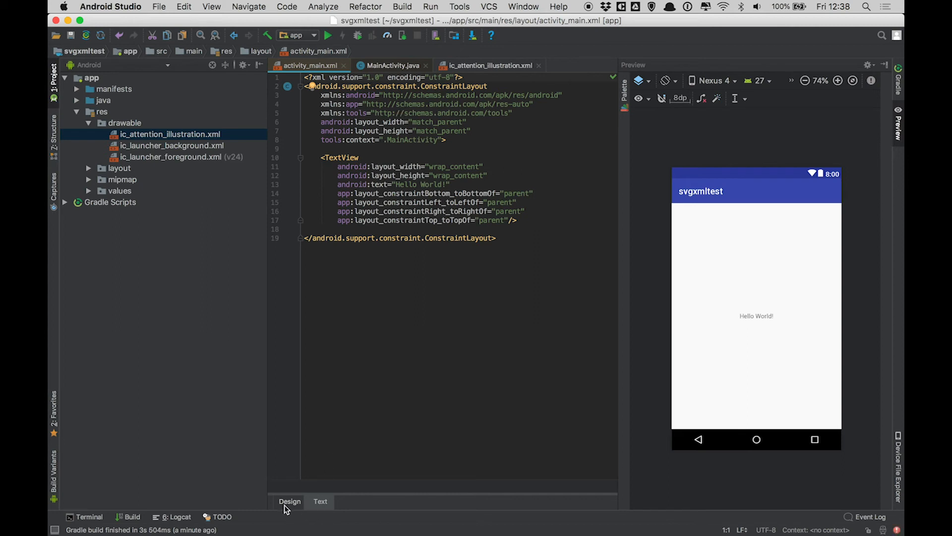
- In Design view, replace the Hello World TextView with an ImageView using ic_attention_illustration
left_click(290, 501)
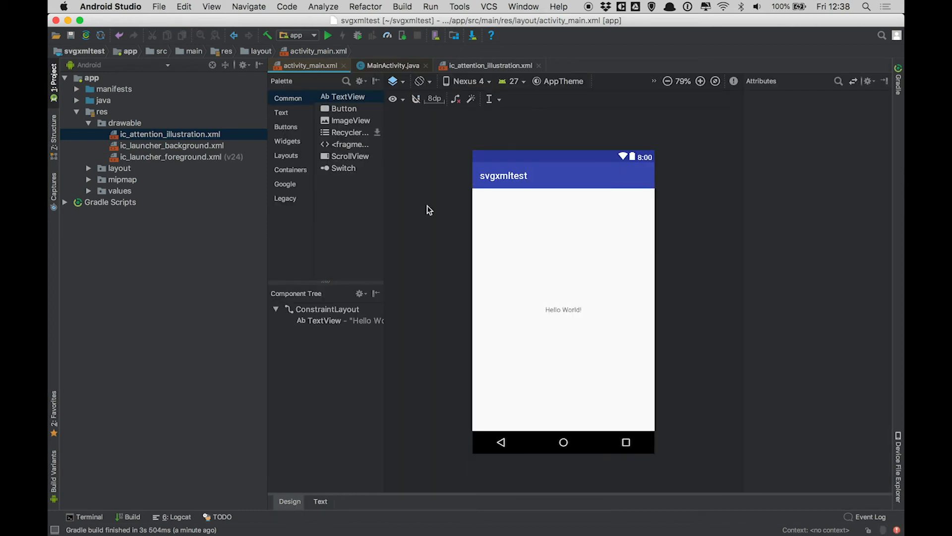
left_click(564, 310)
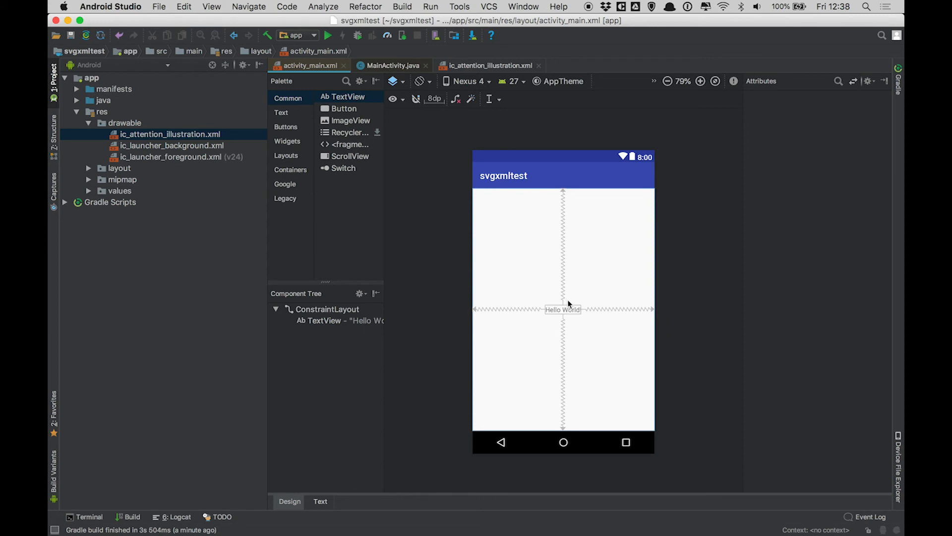
left_click(561, 310)
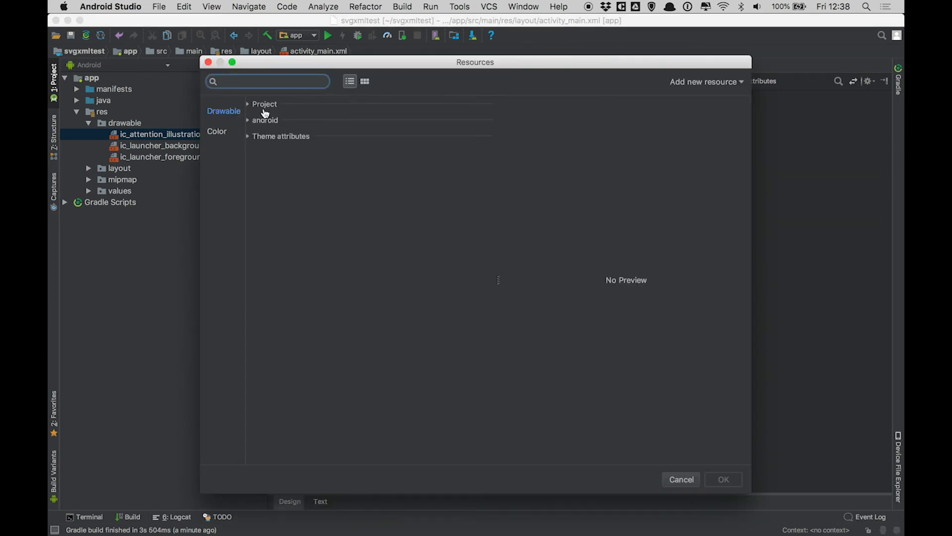
left_click(265, 104)
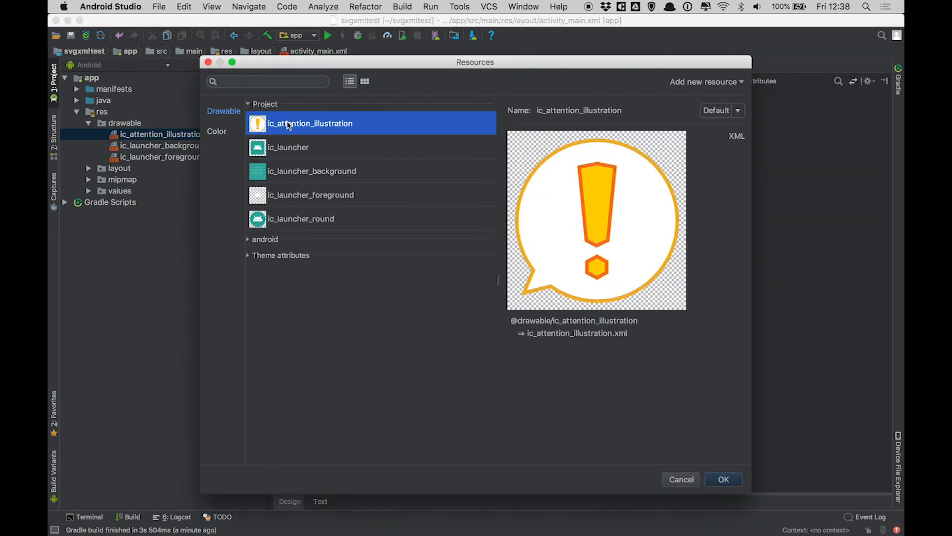
left_click(723, 479)
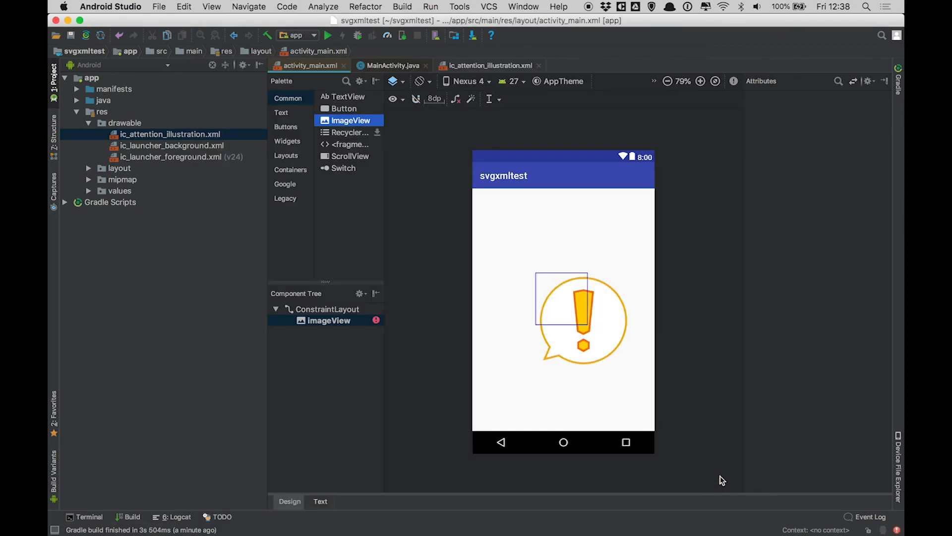
left_click(582, 320)
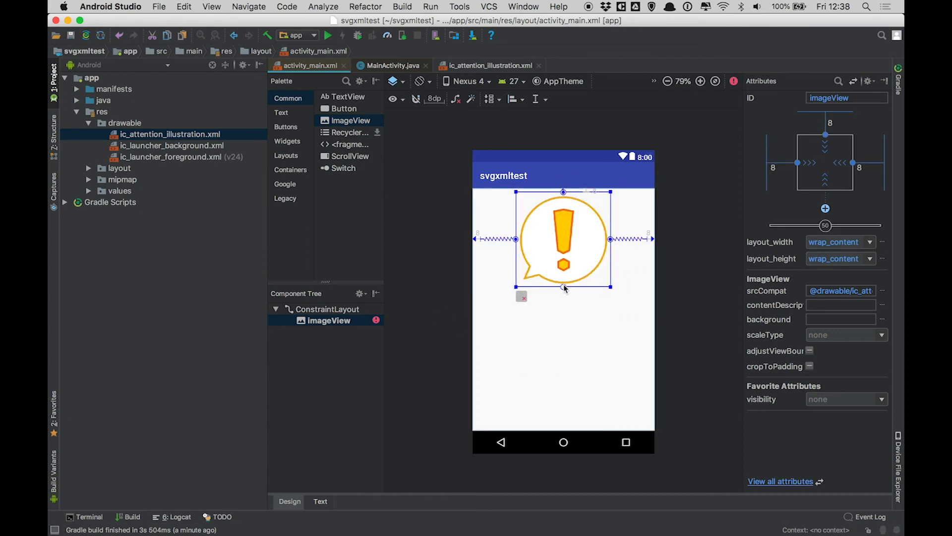
- Constrain the ImageView vertically and set its layout_width to match_constraint
left_click(870, 242)
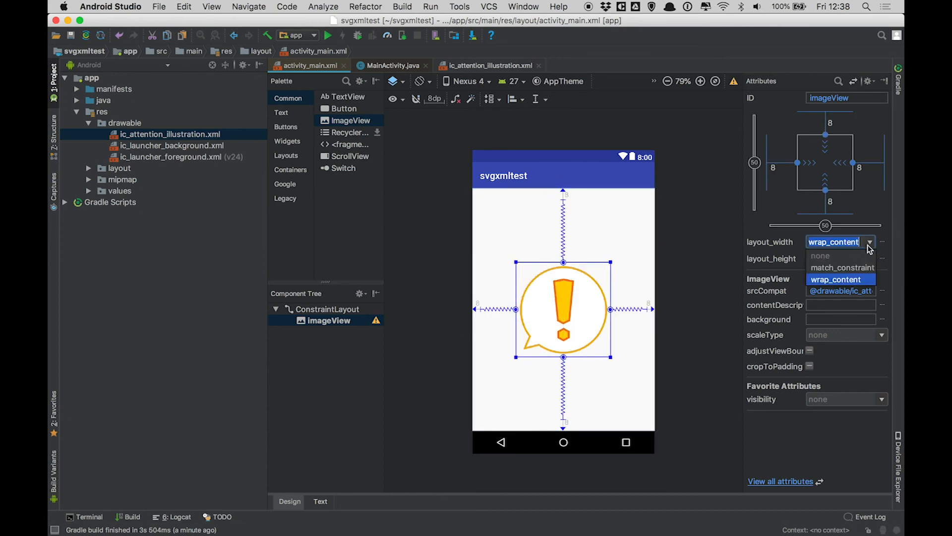
left_click(843, 267)
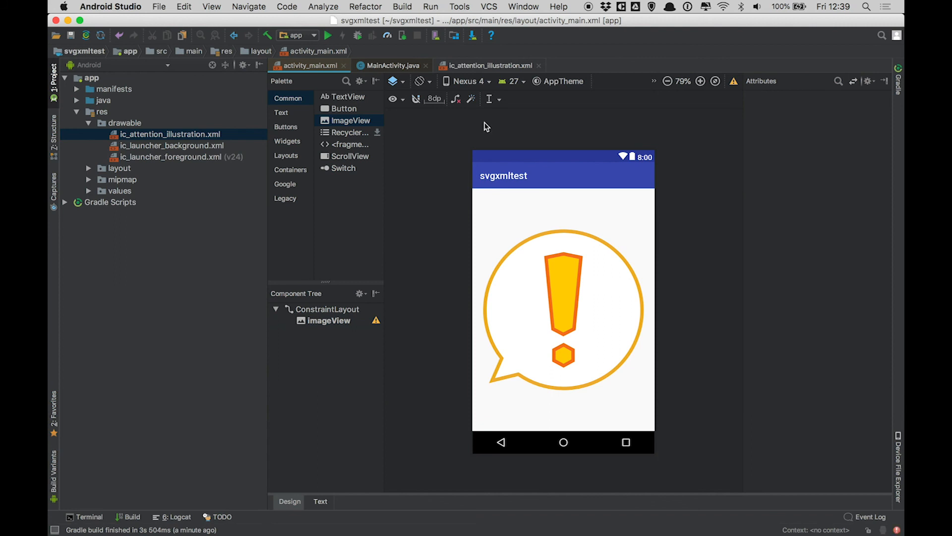
mouse_move(468, 80)
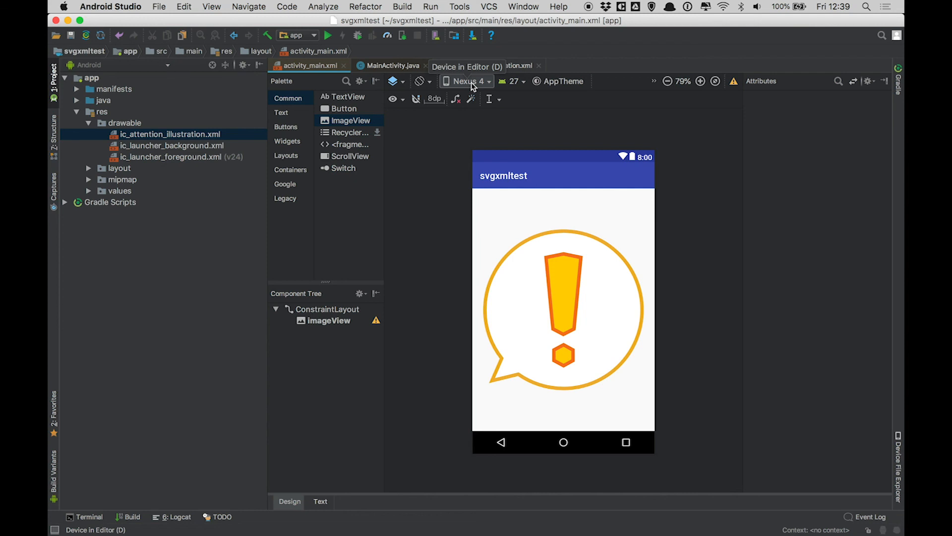
- Preview the layout on Pixel 2, Wear Square, Wear Round Chin and TV (1080p)
left_click(467, 81)
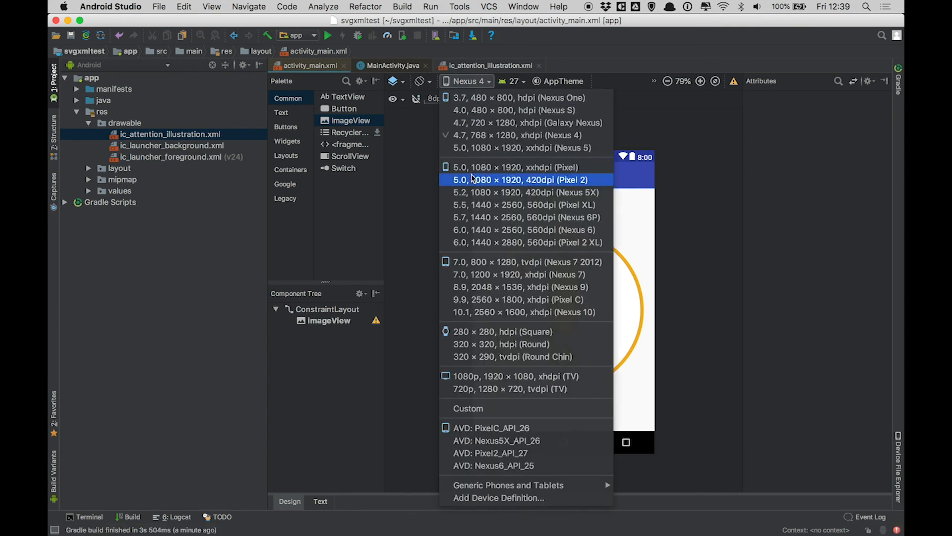
left_click(519, 179)
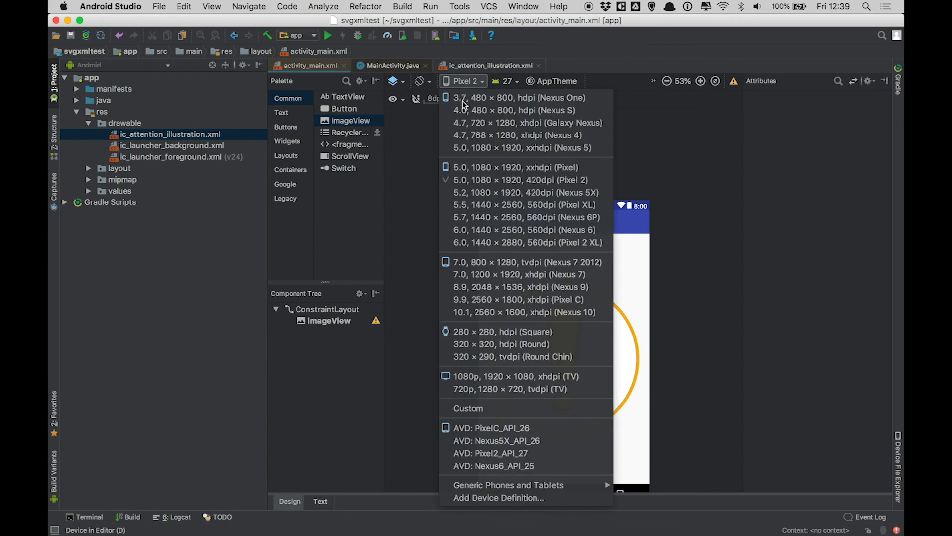
left_click(502, 332)
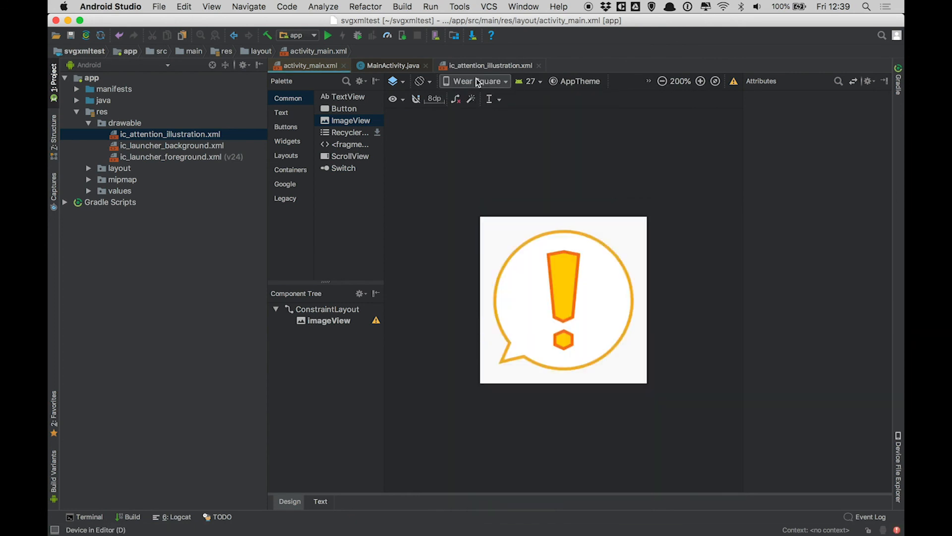
left_click(475, 80)
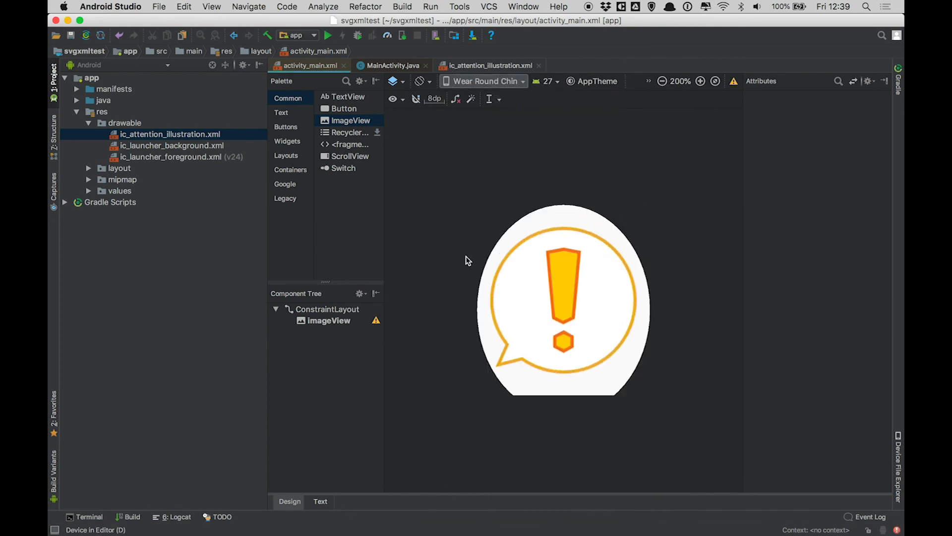
left_click(483, 80)
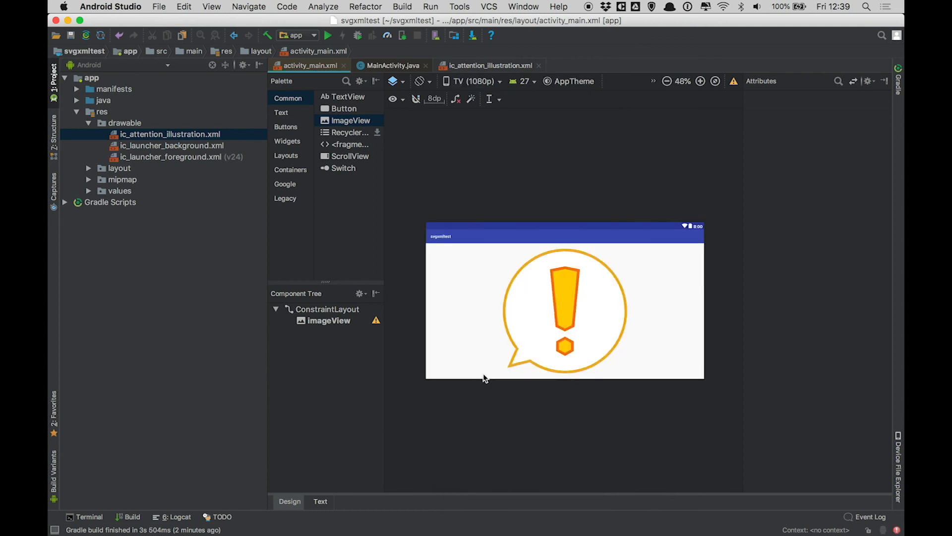